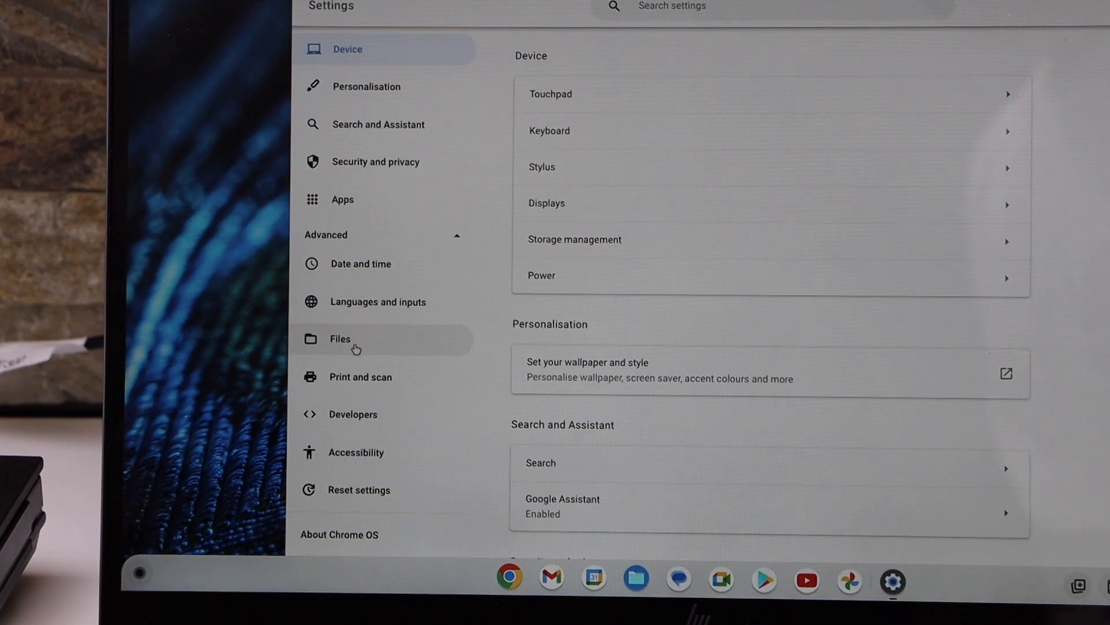
Show the Print and scan section from the Advanced settings sidebar
{"action": "left_click", "coordinate": [360, 376]}
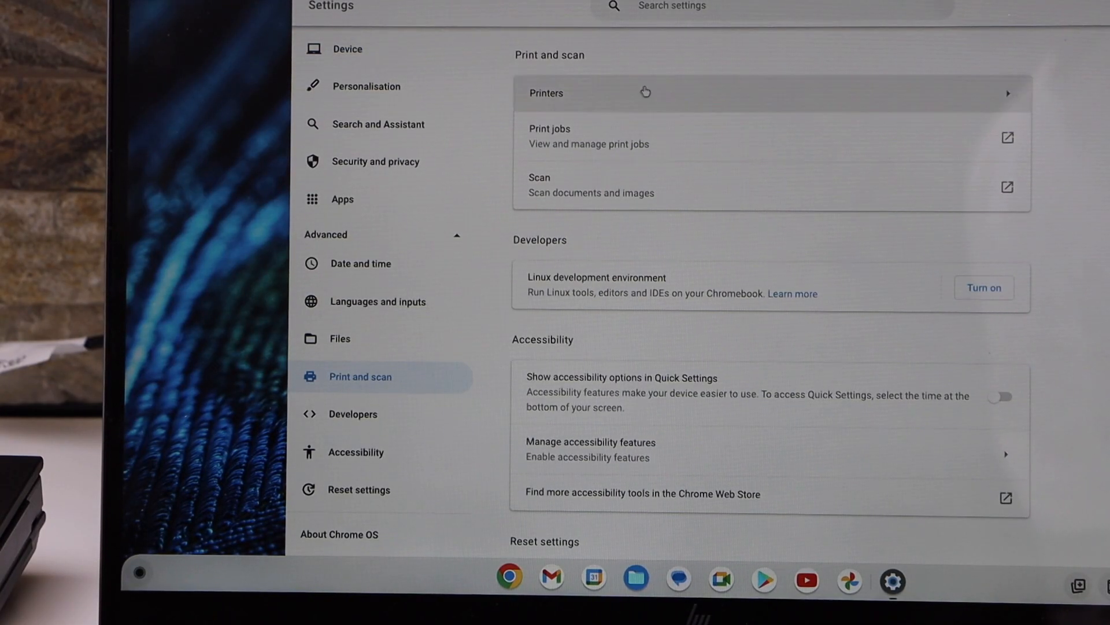
{"action": "mouse_move", "coordinate": [687, 175]}
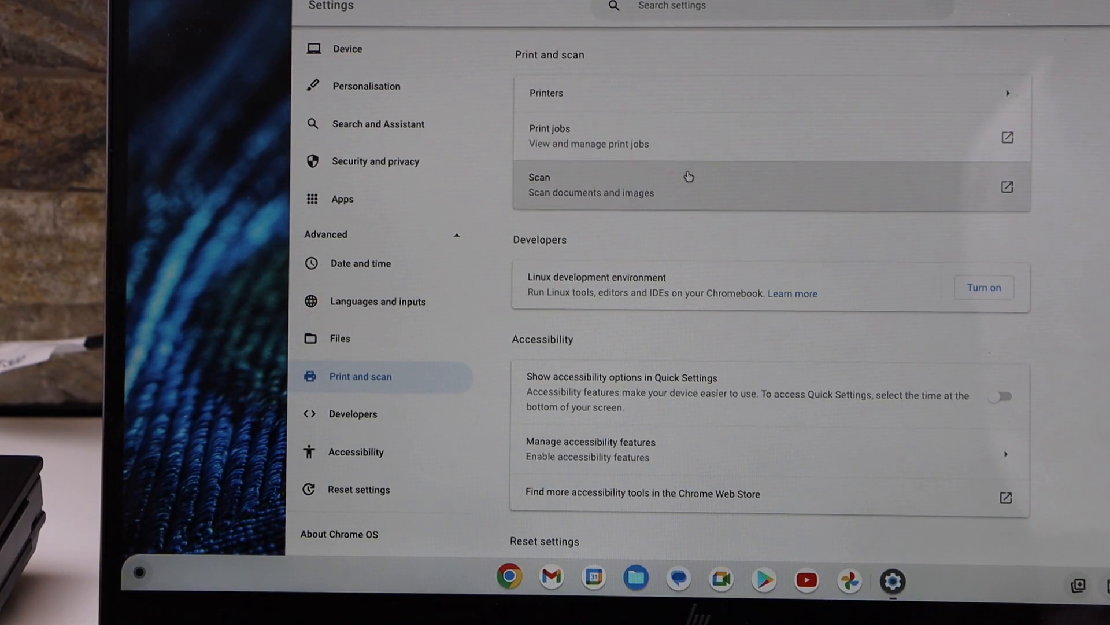
{"action": "mouse_move", "coordinate": [672, 184]}
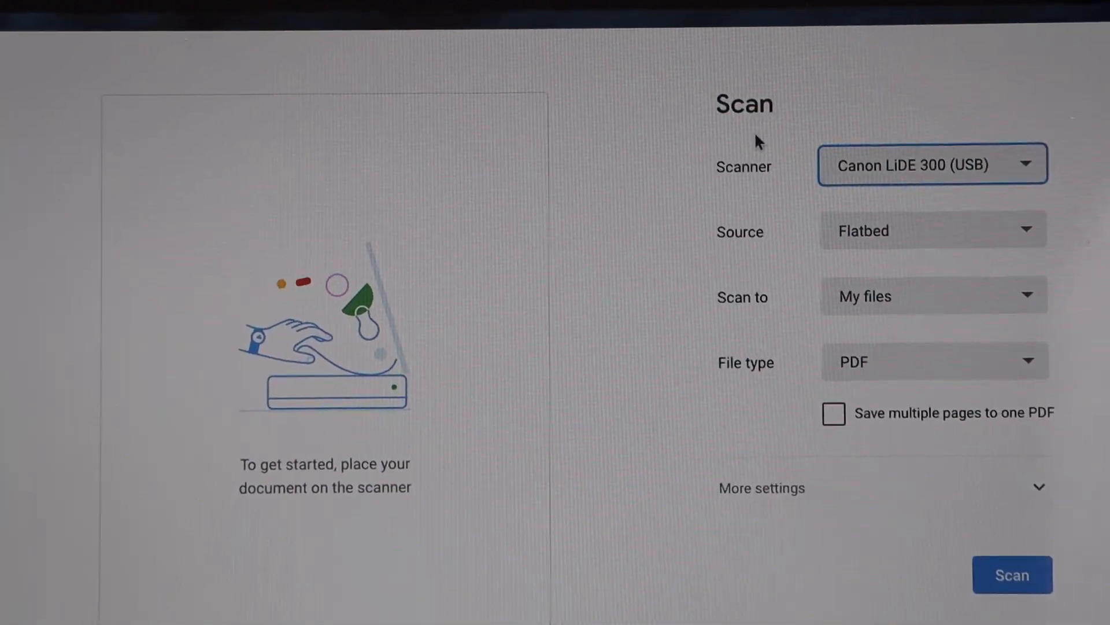
Select the Canon LiDE 300 (USB) scanner, save multiple pages to one PDF, and keep PDF as the file type
{"action": "left_click", "coordinate": [933, 164]}
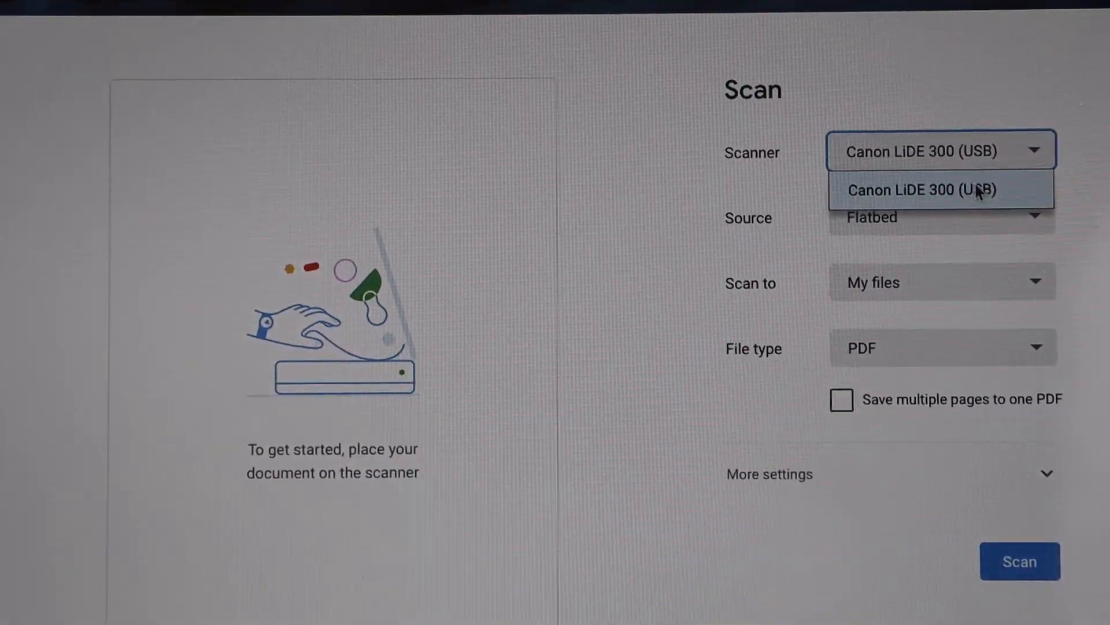
{"action": "left_click", "coordinate": [928, 189]}
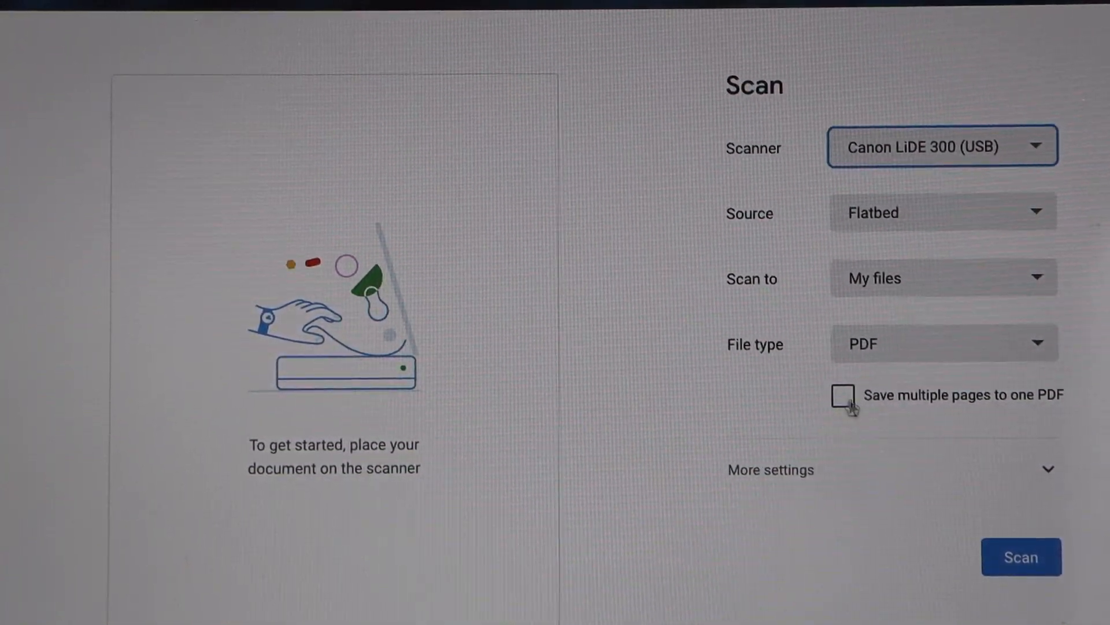
{"action": "left_click", "coordinate": [844, 395]}
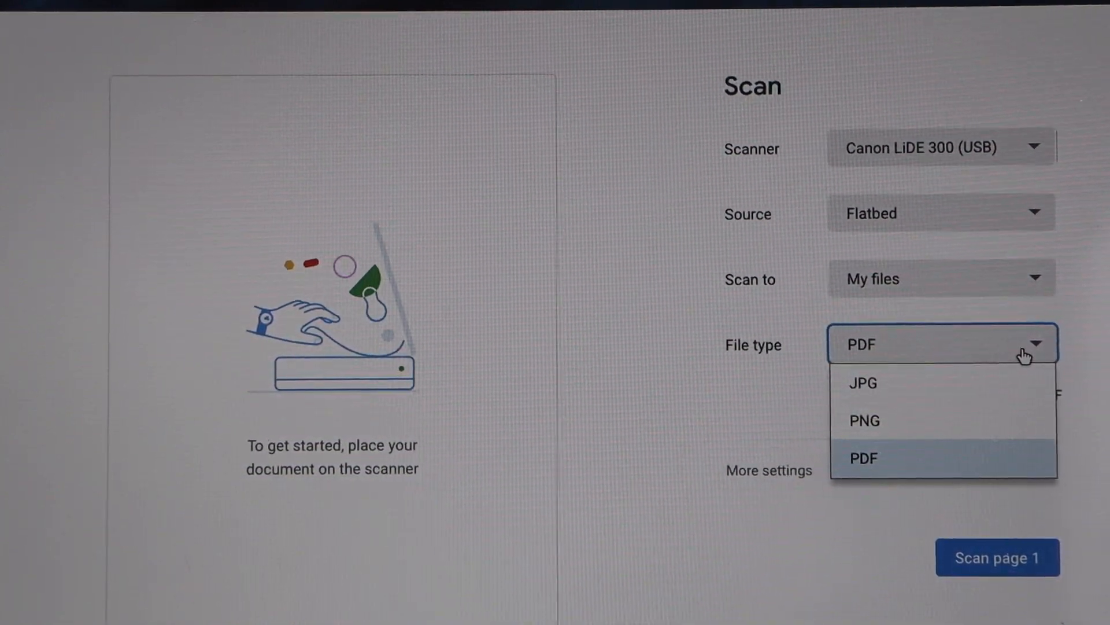
{"action": "left_click", "coordinate": [862, 382]}
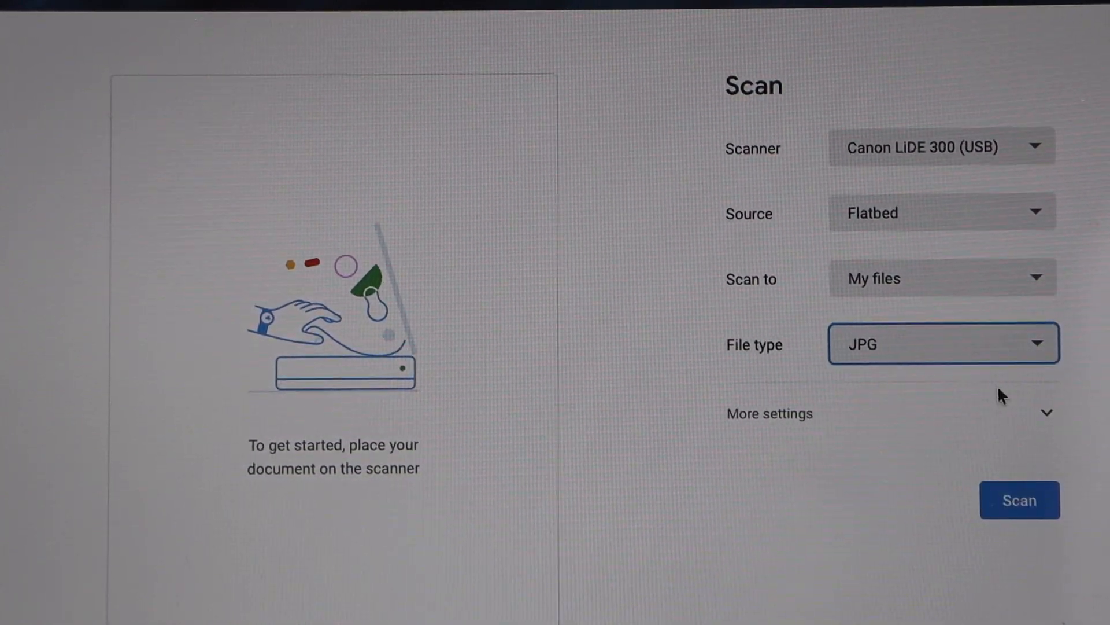
{"action": "left_click", "coordinate": [942, 343]}
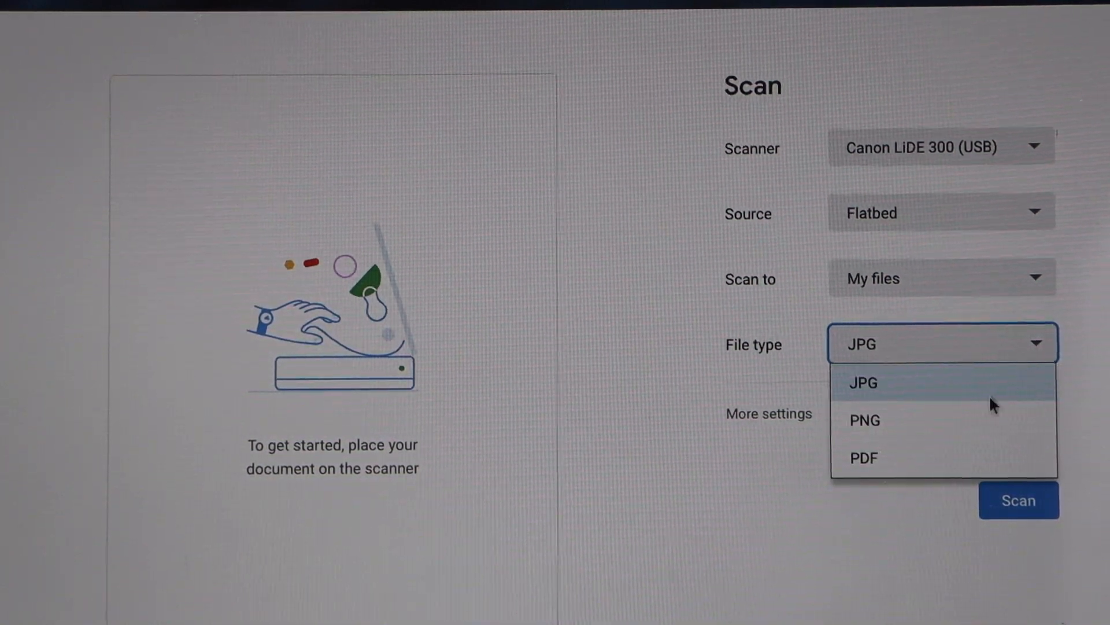
{"action": "left_click", "coordinate": [862, 457]}
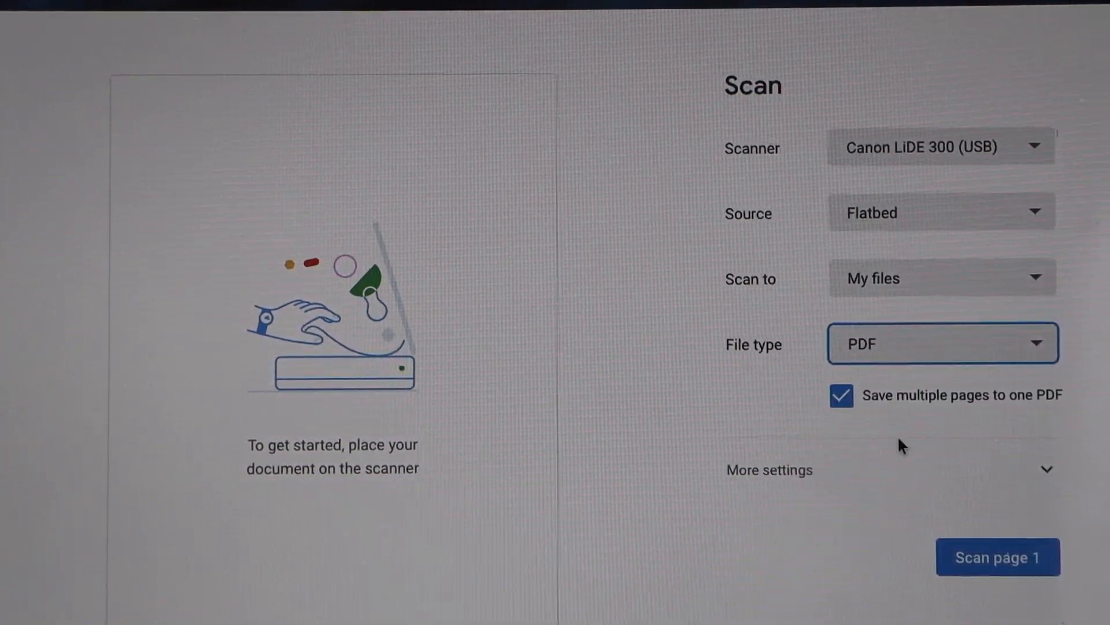